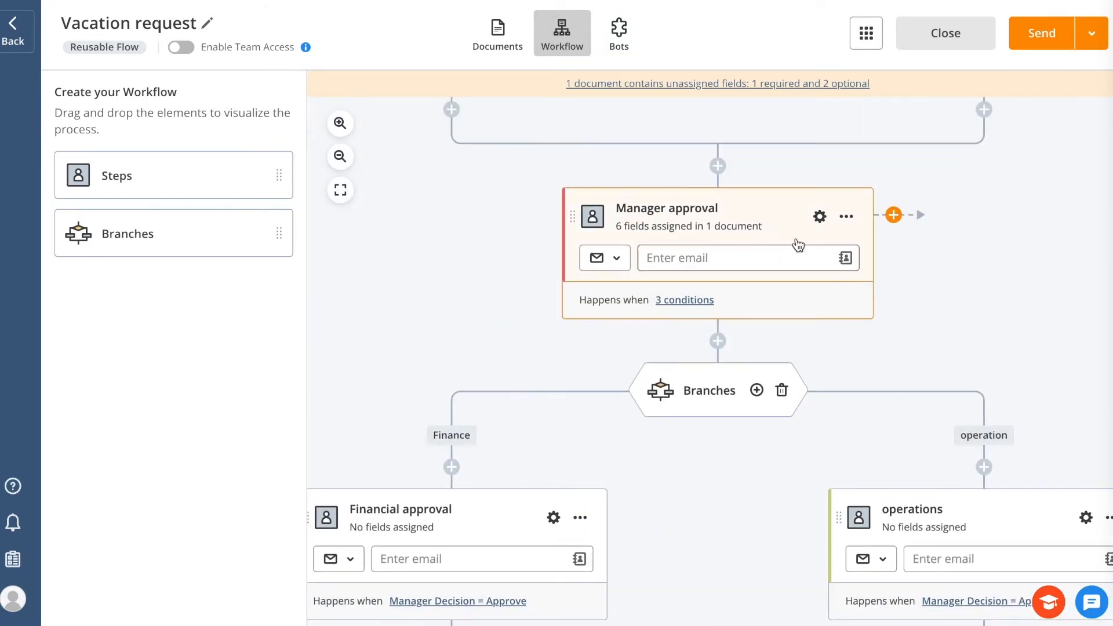
Leave the workflow editor and open the Vacation request flow from All Flows
click(818, 216)
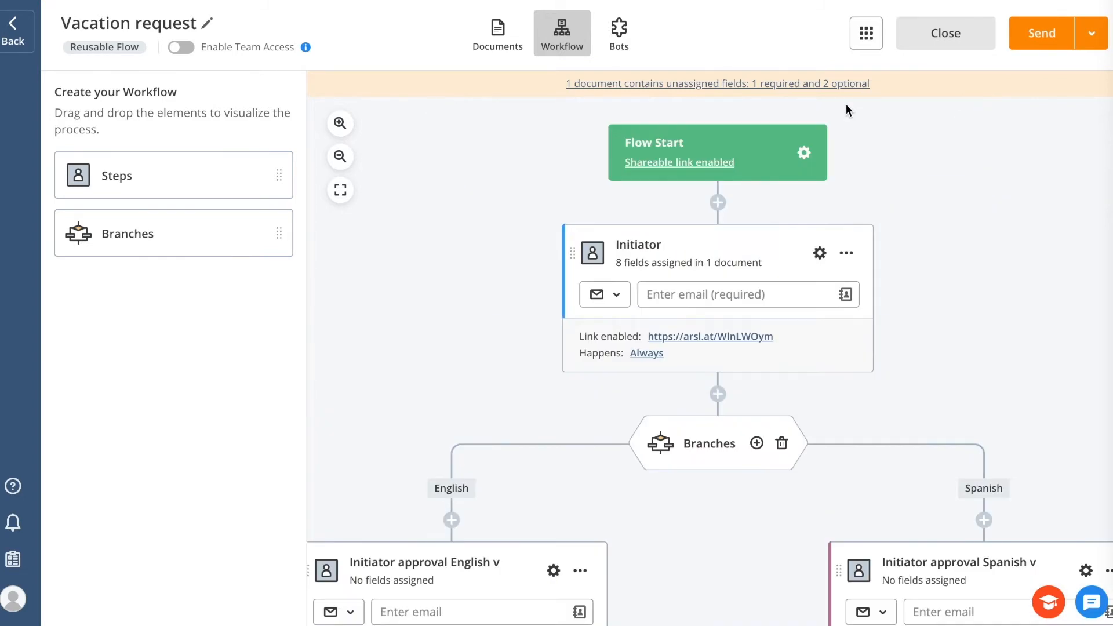
mouse_move(104, 47)
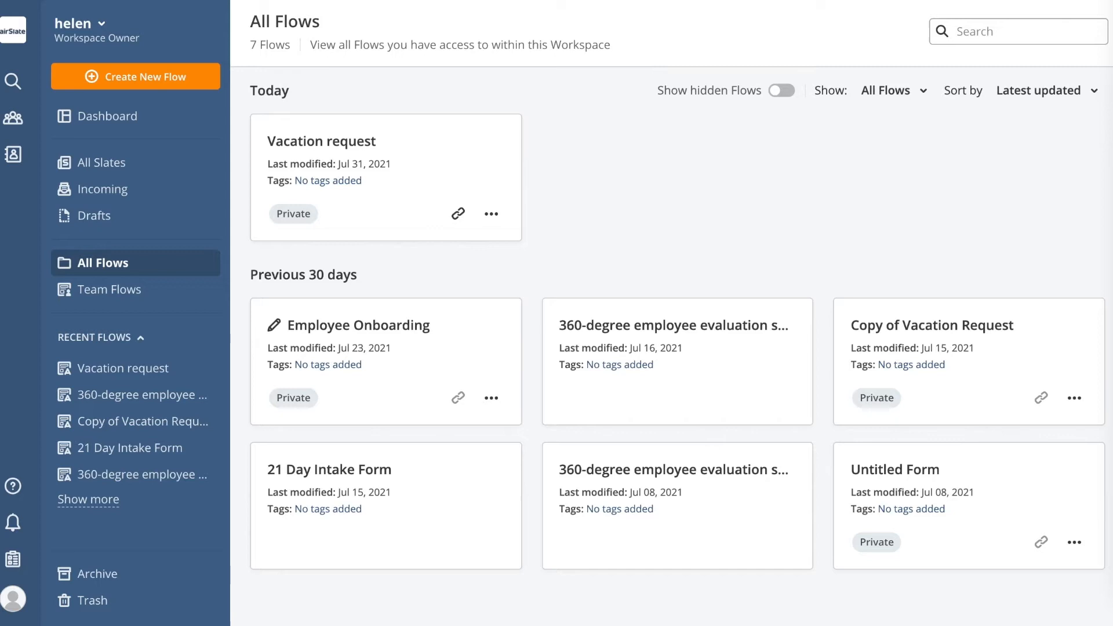
click(321, 140)
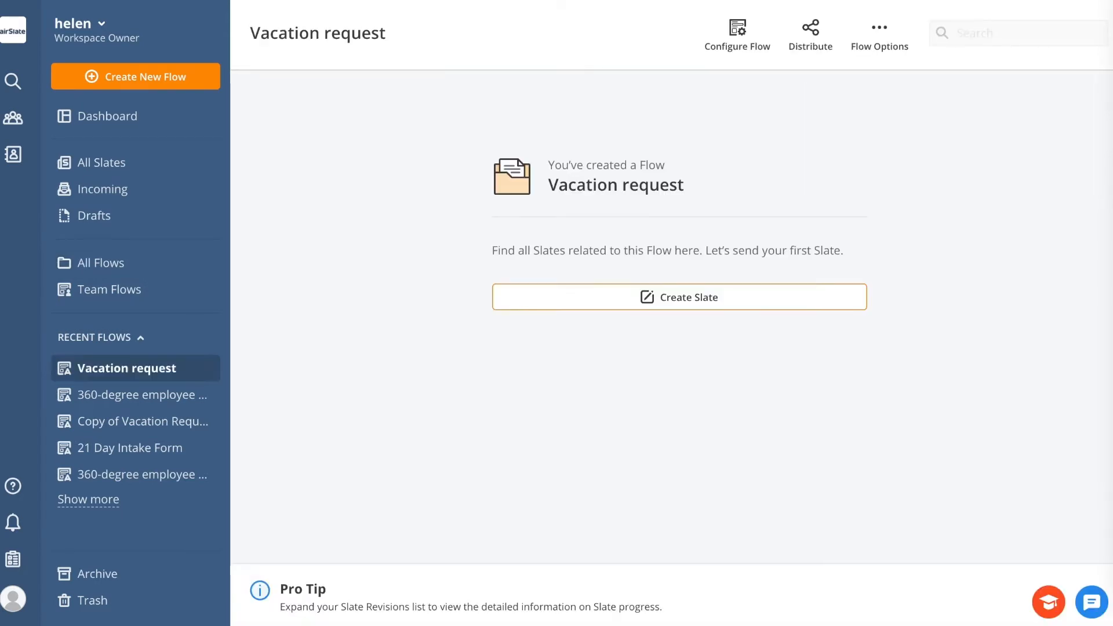
mouse_move(642, 298)
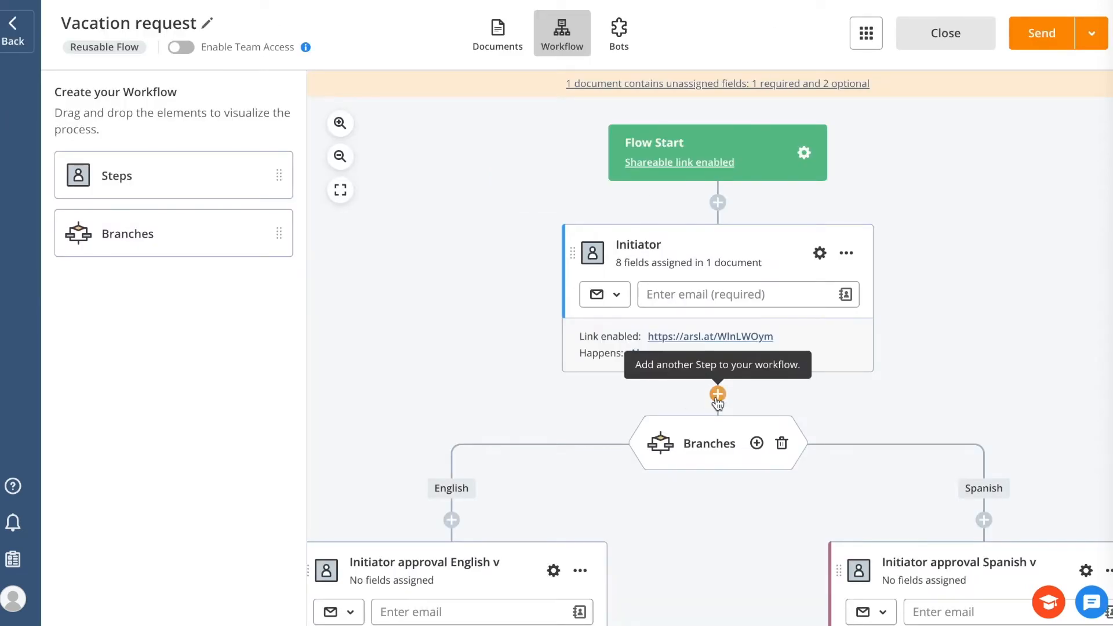
mouse_move(453, 336)
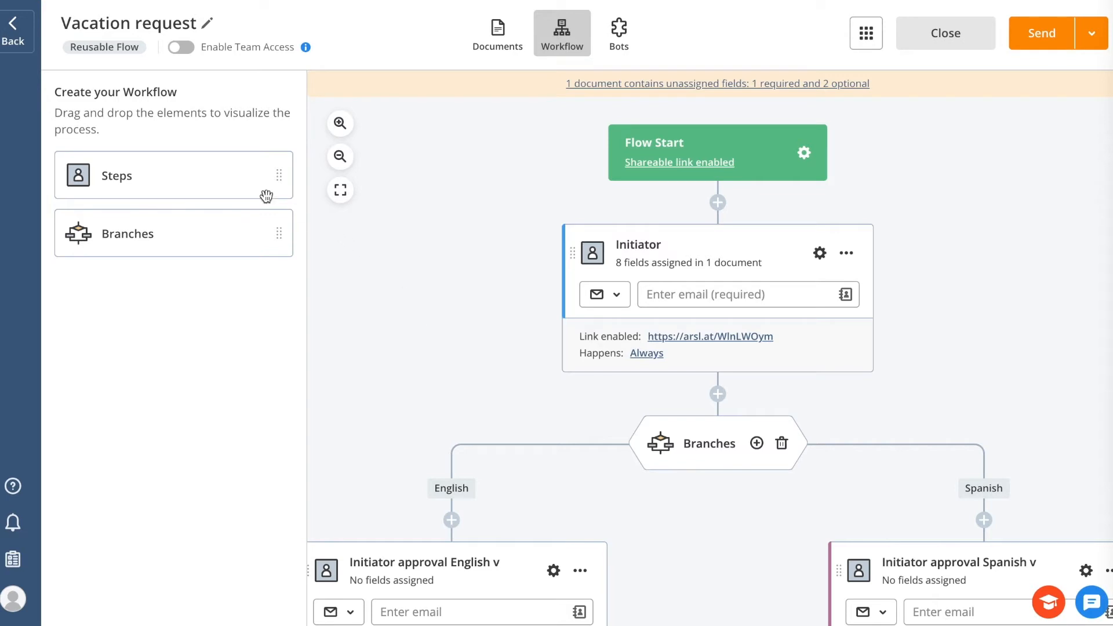
mouse_move(164, 241)
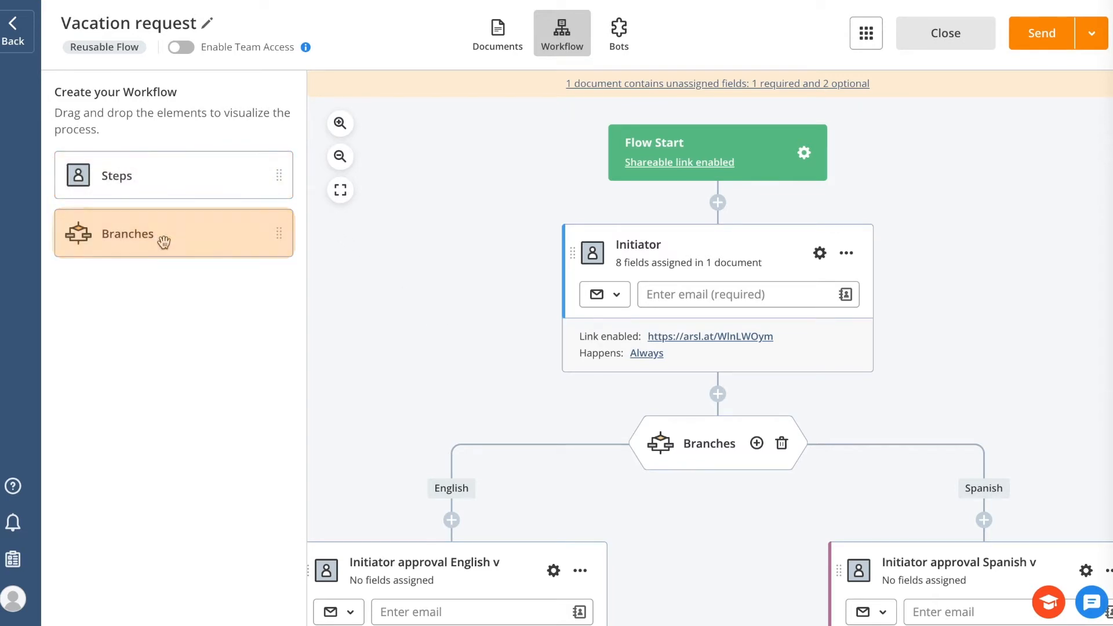
mouse_move(513, 372)
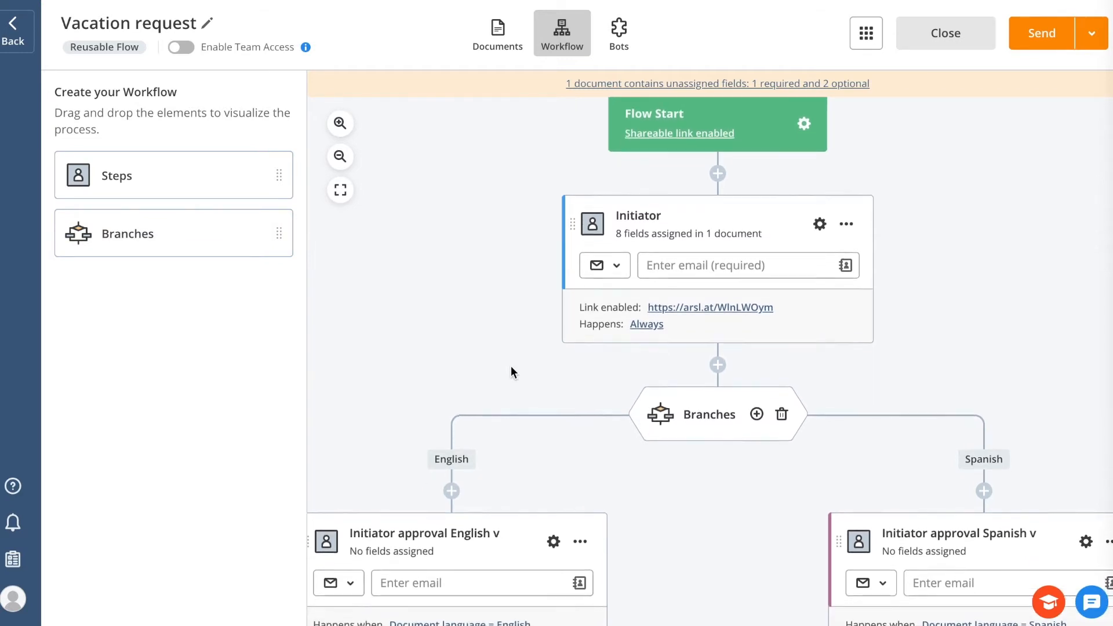
scroll(down, 3)
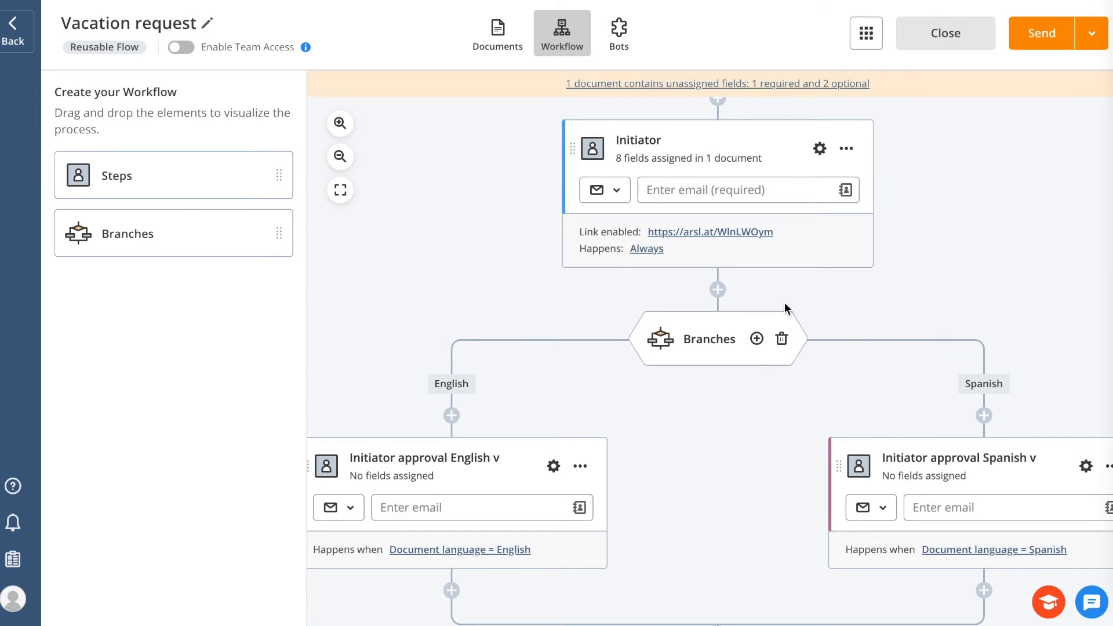
scroll(down, 3)
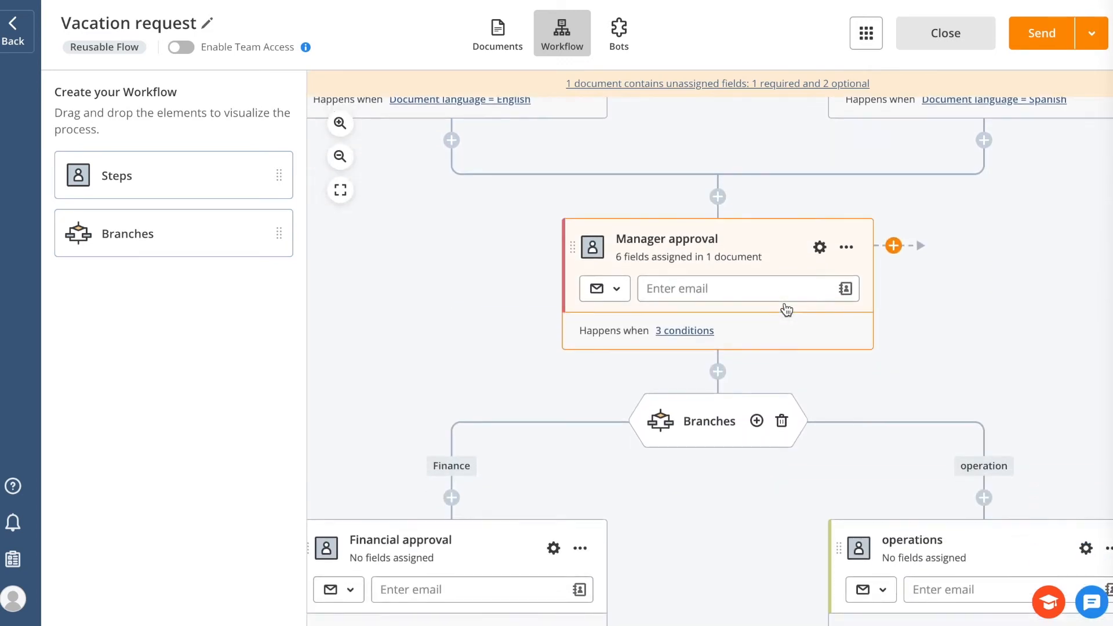
mouse_move(720, 241)
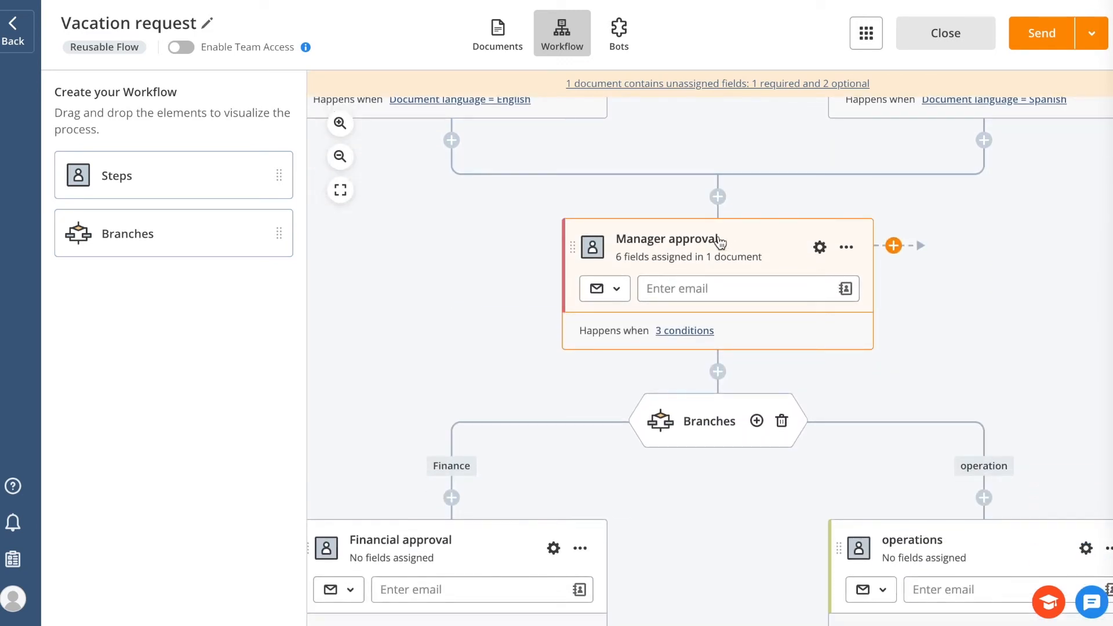
mouse_move(720, 239)
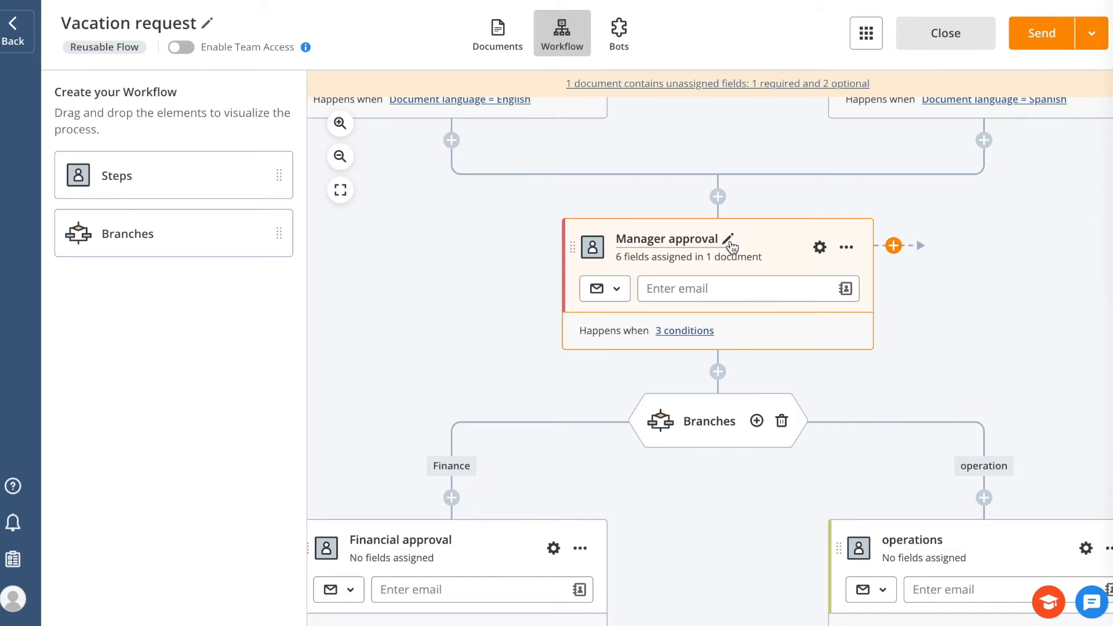
mouse_move(721, 245)
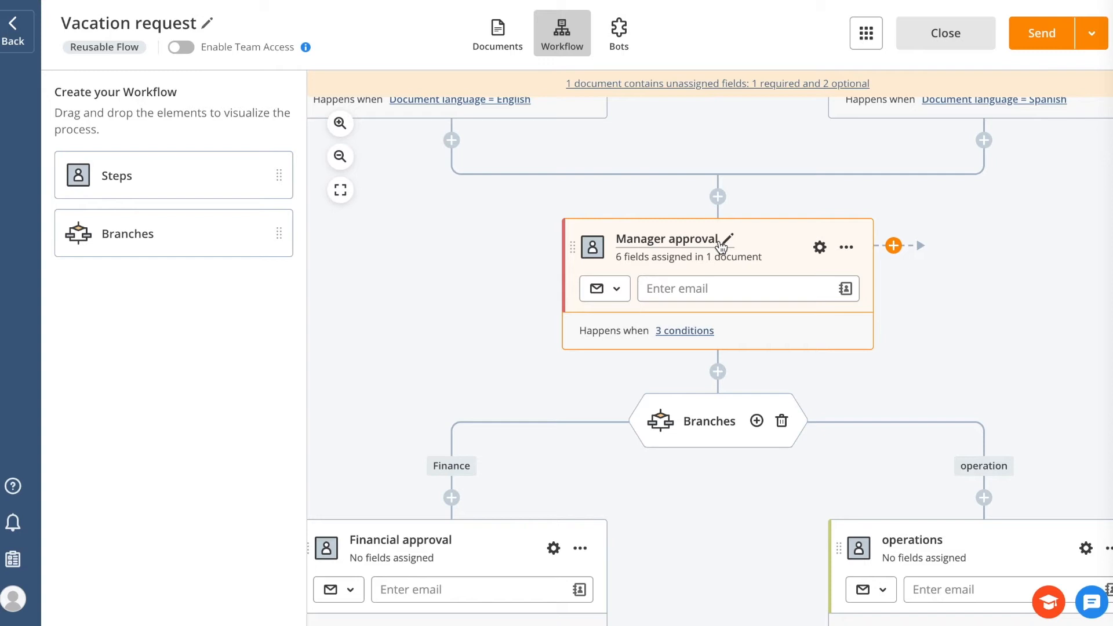
mouse_move(585, 397)
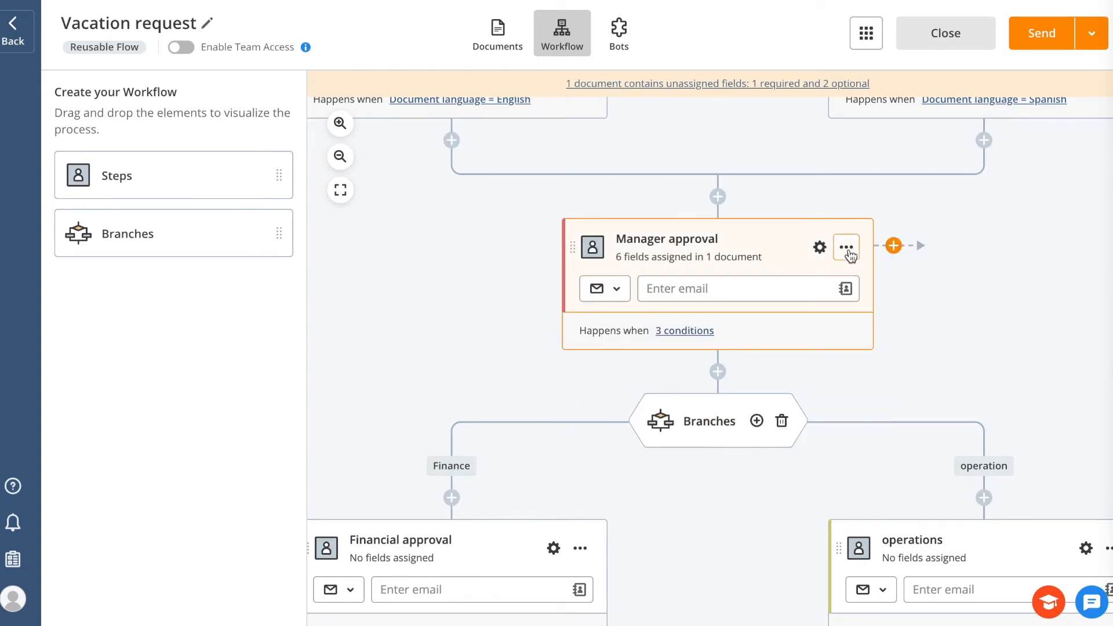
click(845, 246)
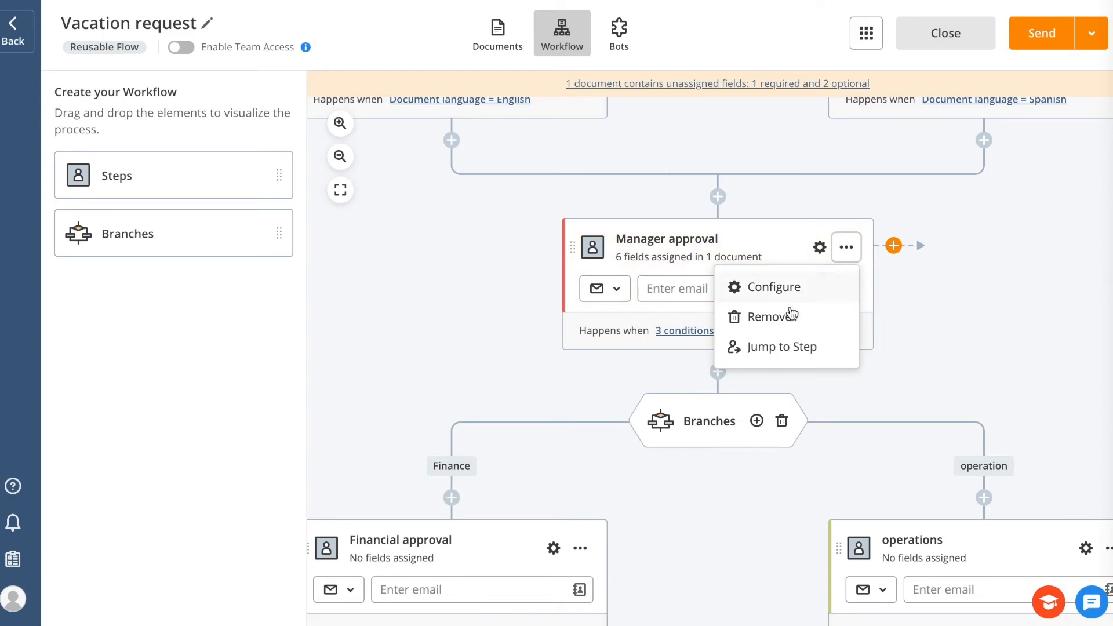
click(770, 316)
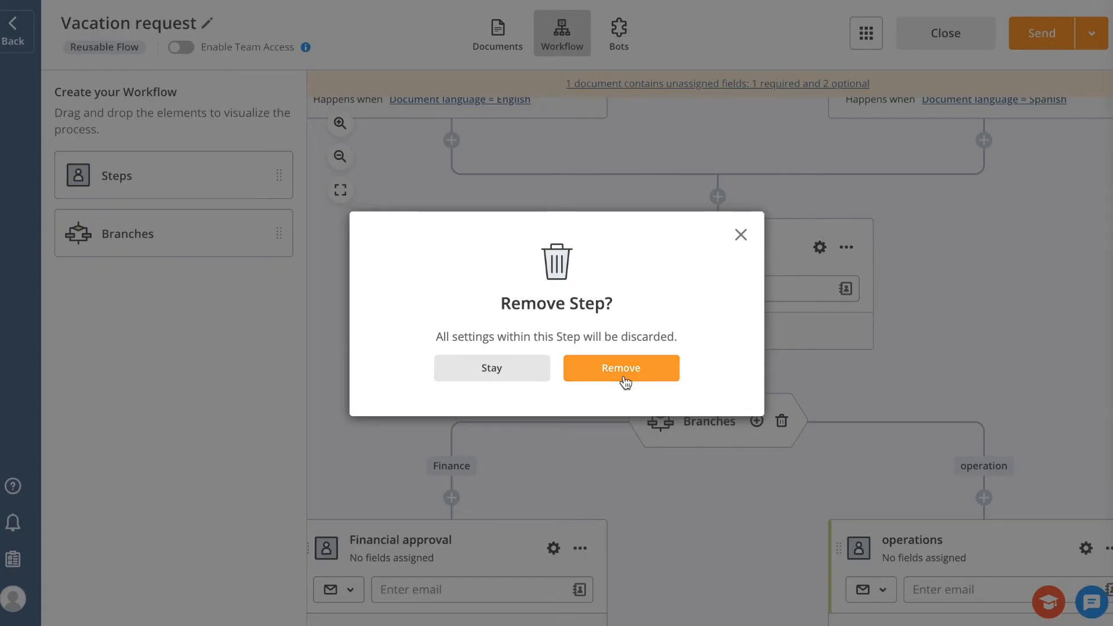
click(620, 368)
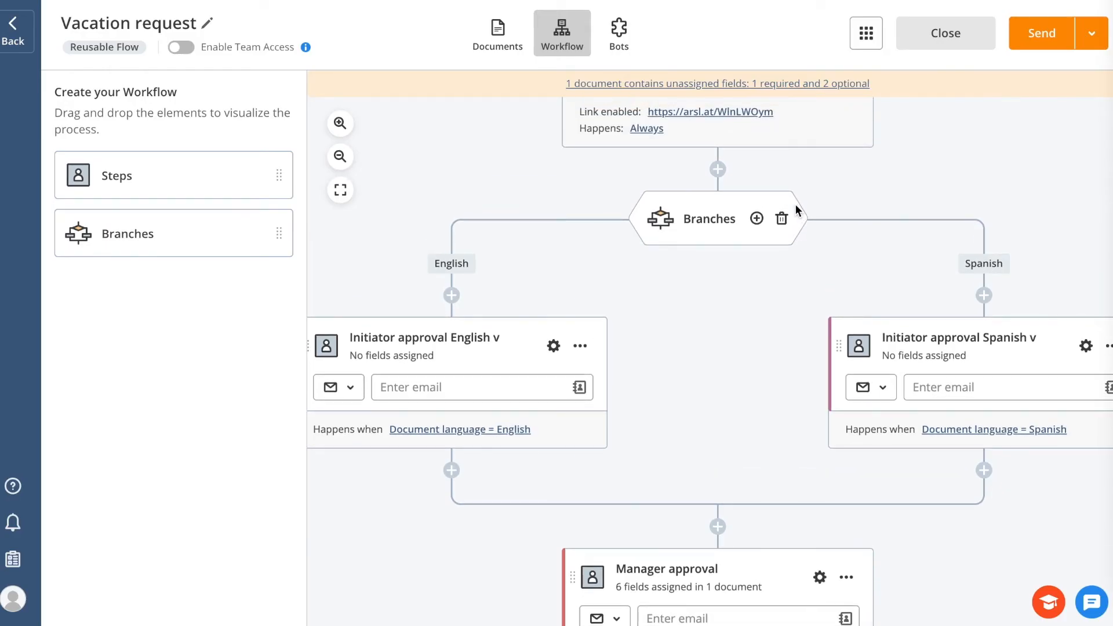
mouse_move(723, 308)
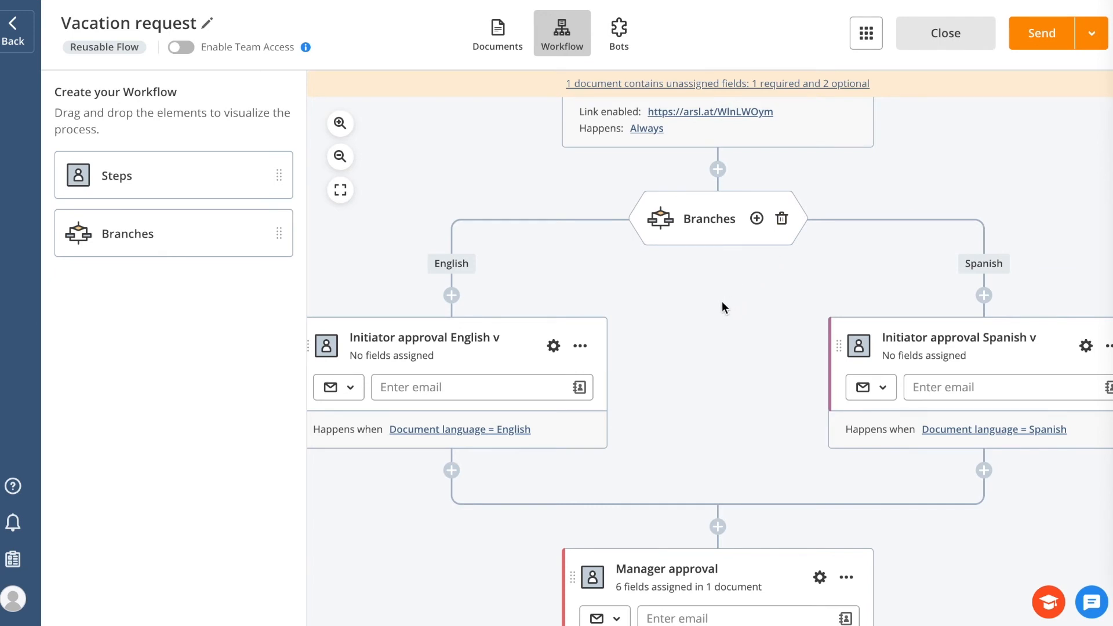
scroll(down, 3)
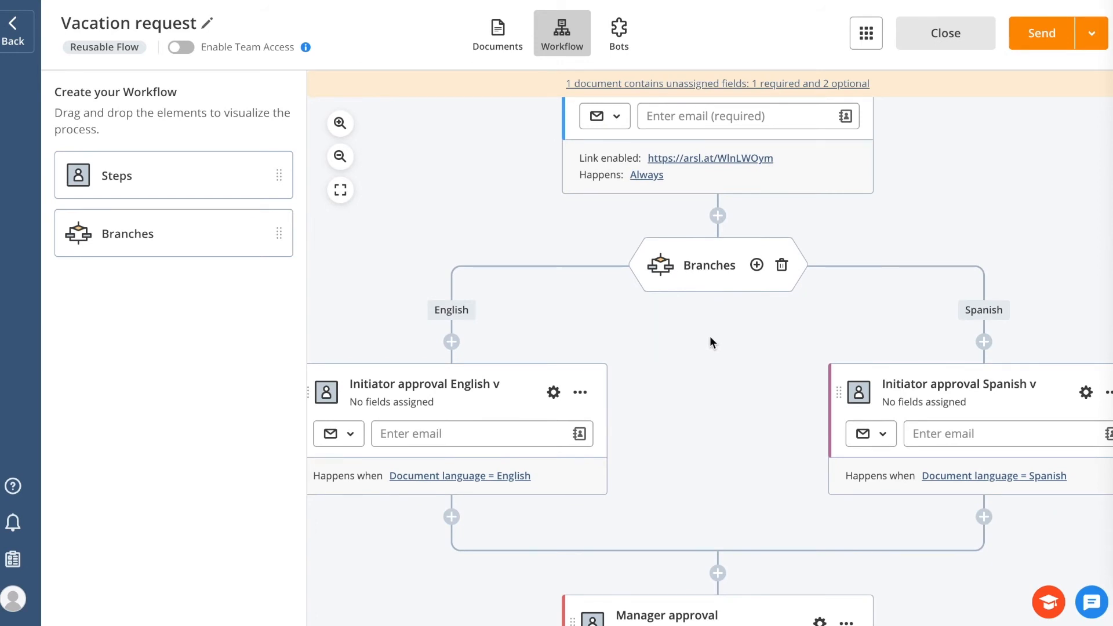
mouse_move(657, 323)
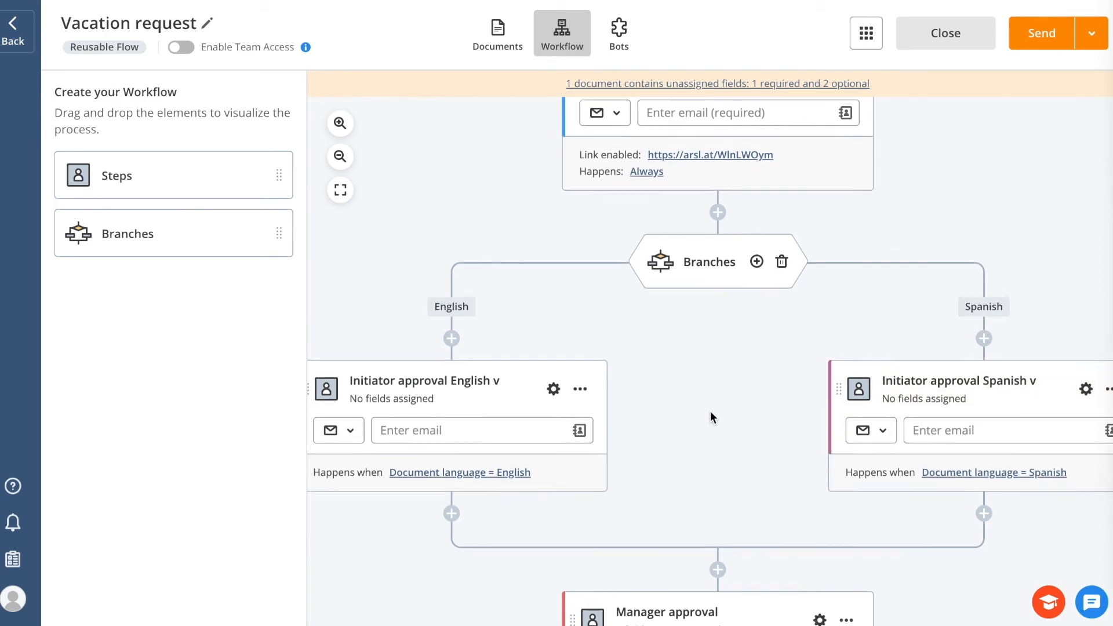
scroll(down, 3)
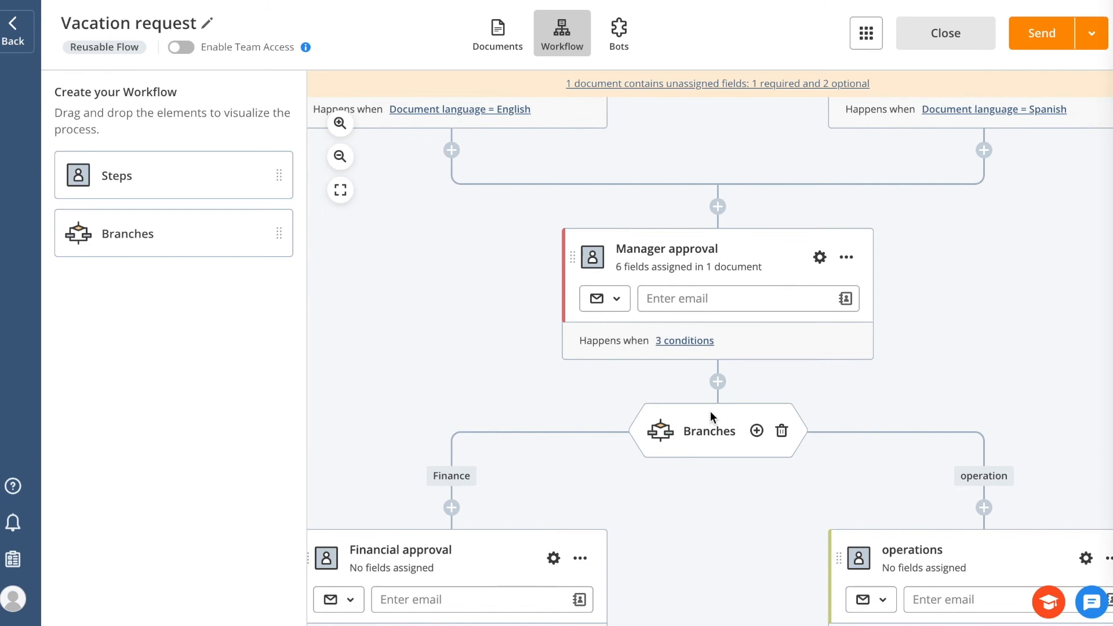
scroll(down, 3)
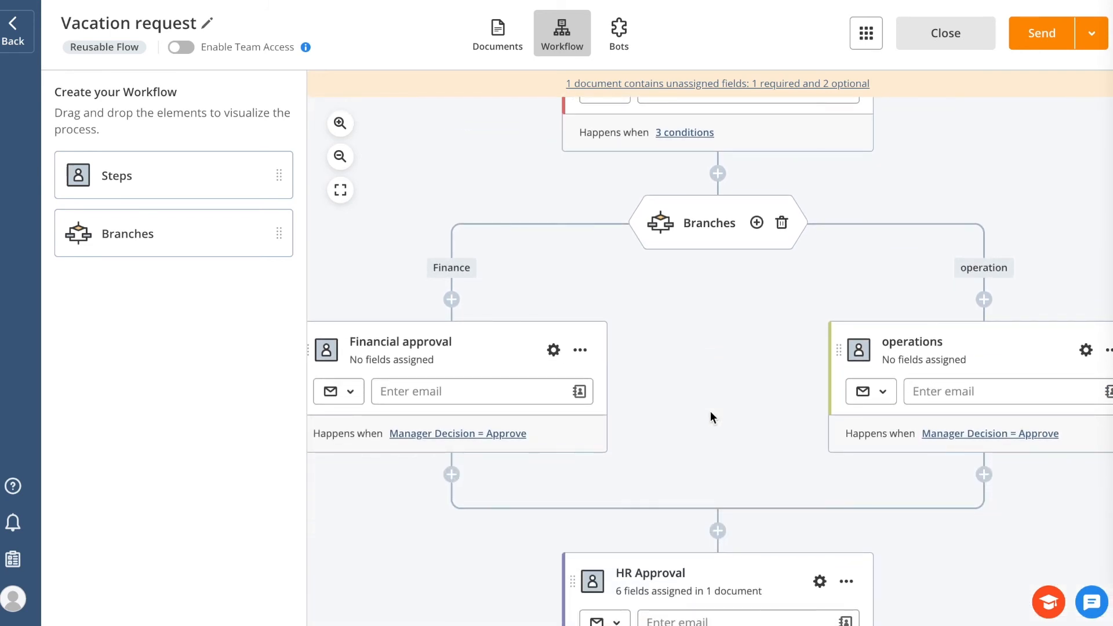
mouse_move(742, 477)
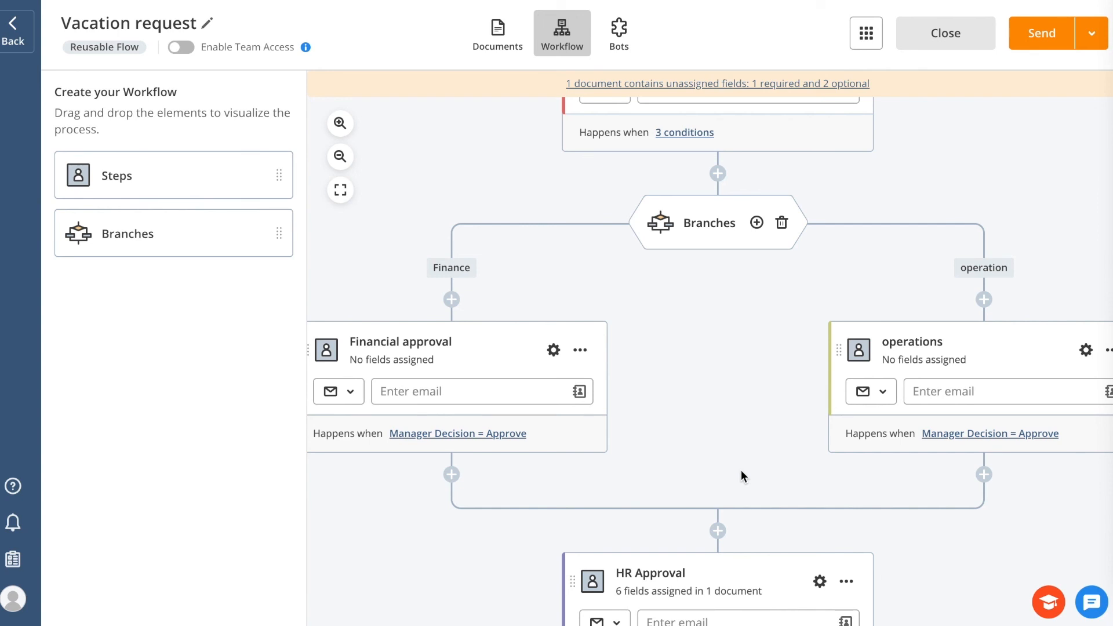
mouse_move(758, 247)
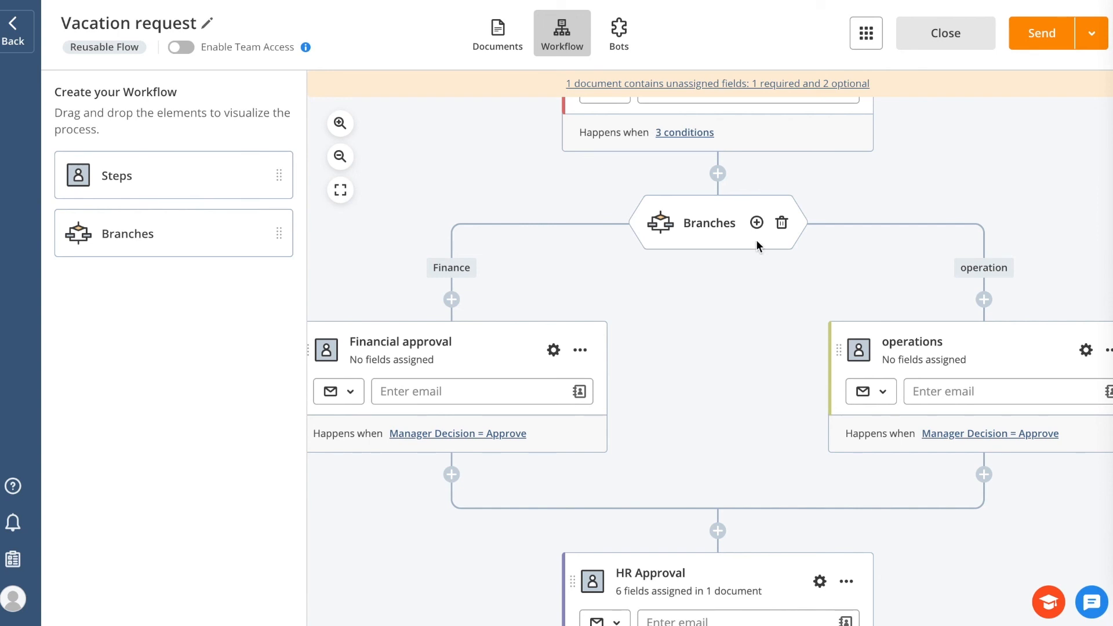